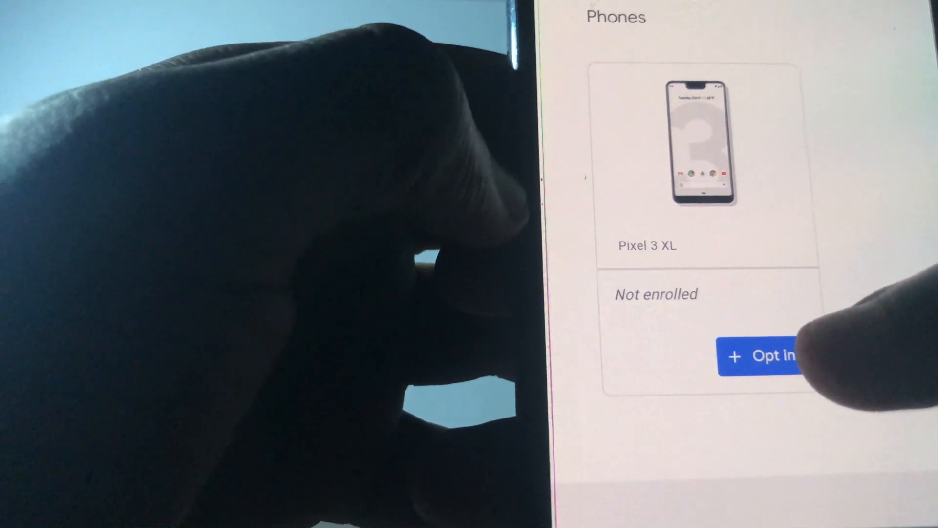
Agree to the beta terms and confirm enrollment, then retry Opt in when the Pixel 3 XL still shows Not enrolled
{"action": "left_click", "coordinate": [772, 355]}
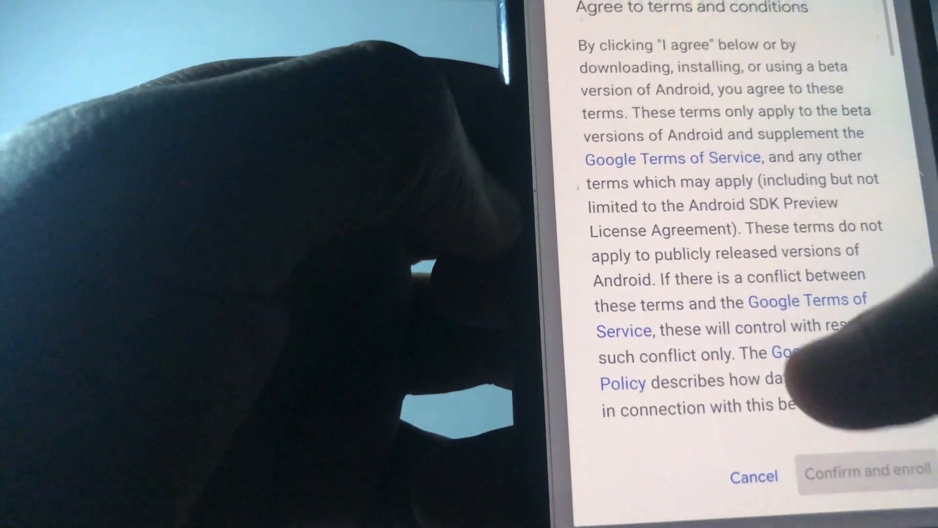
{"action": "scroll", "scroll_direction": "down", "scroll_amount": 3}
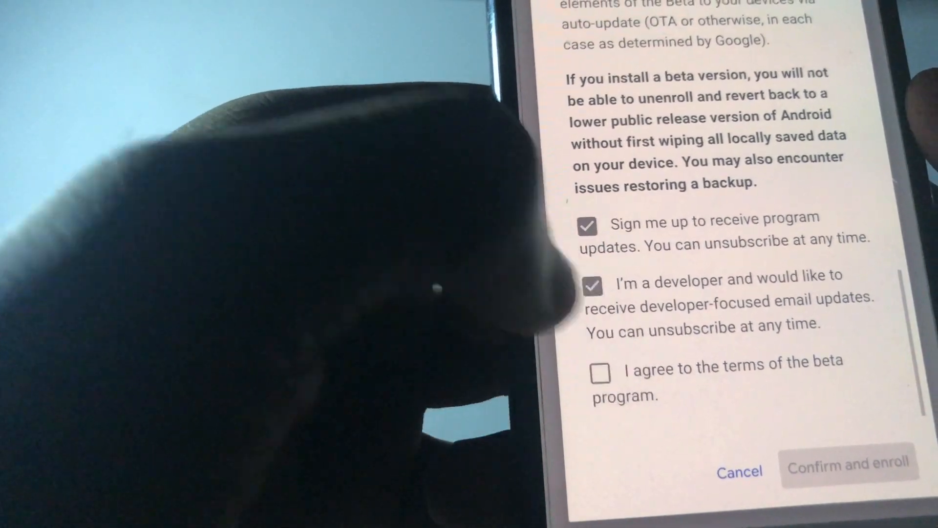
{"action": "left_click", "coordinate": [600, 381]}
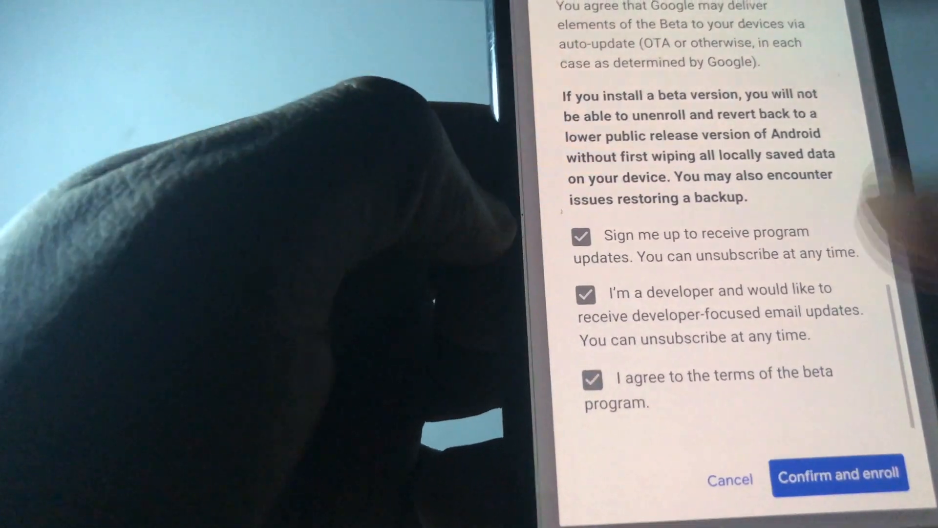
{"action": "left_click", "coordinate": [840, 475]}
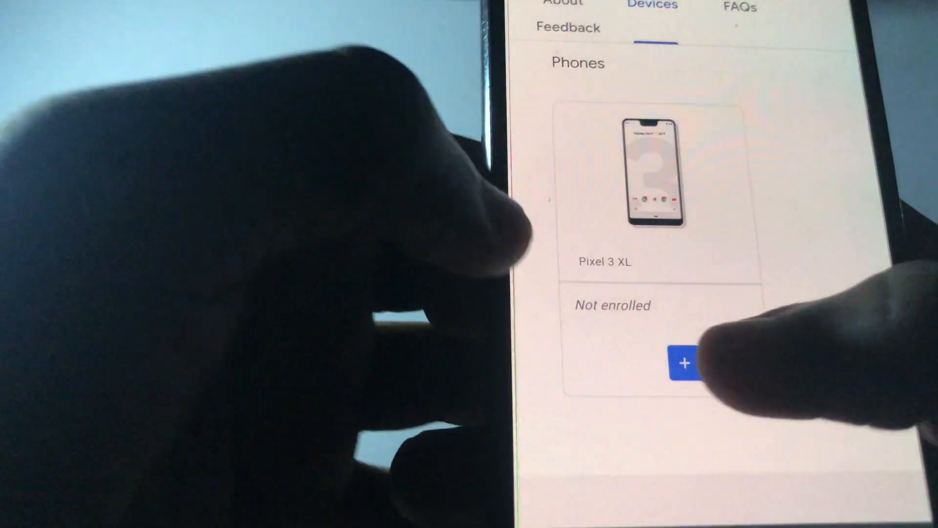
{"action": "left_click", "coordinate": [683, 364]}
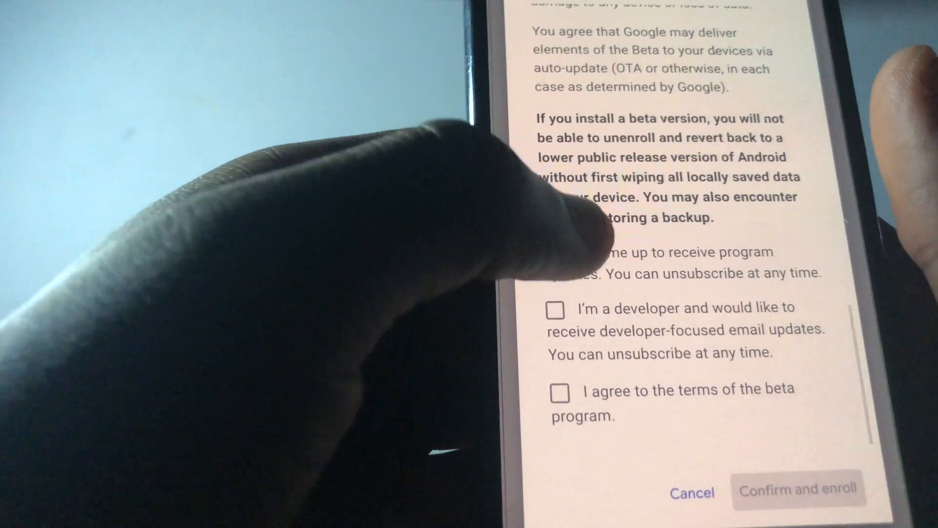